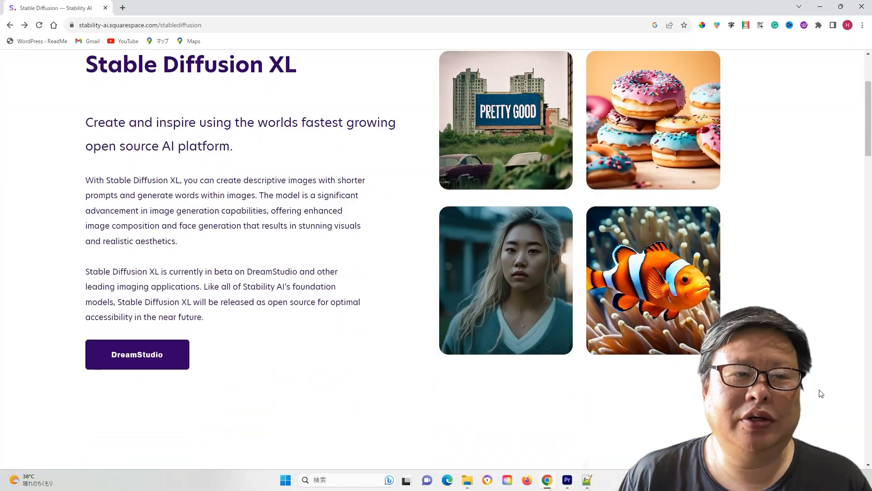
- Scroll the controlnet-canny-sdxl-1.0 files and download the 5 GB diffusion_pytorch_model.bin
{"action": "scroll", "scroll_direction": "down", "scroll_amount": 3}
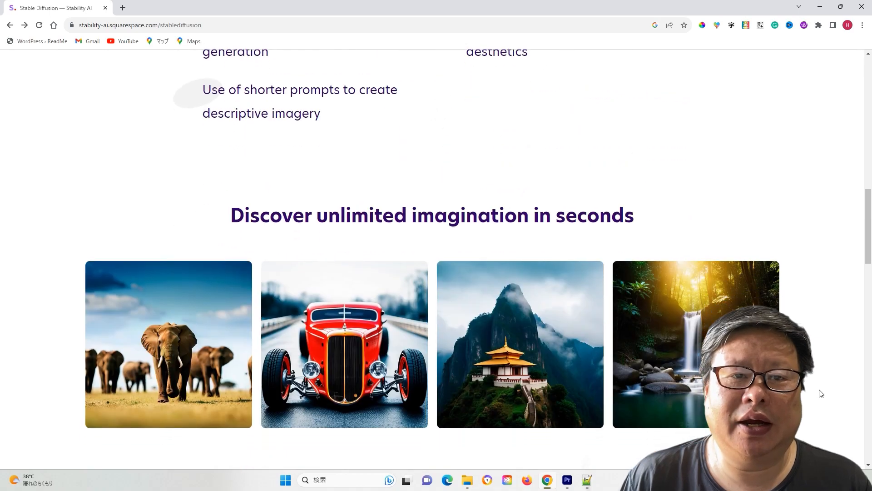
{"action": "scroll", "scroll_direction": "down", "scroll_amount": 3}
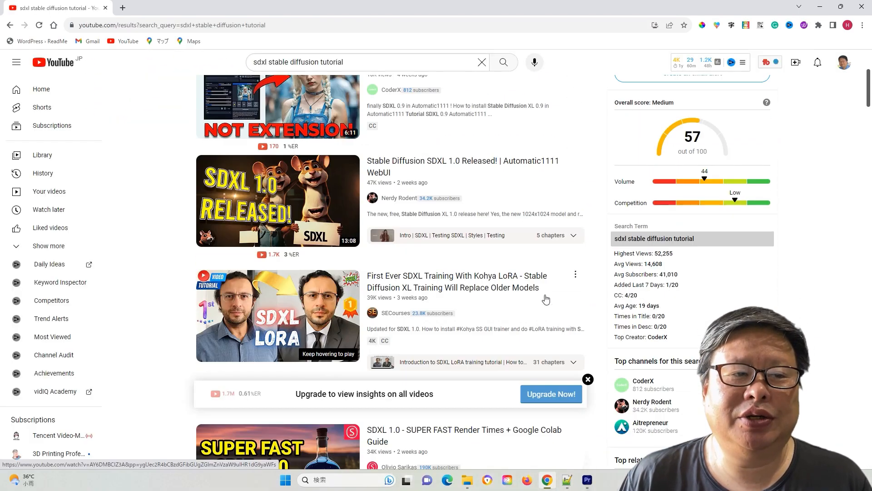
{"action": "scroll", "scroll_direction": "down", "scroll_amount": 3}
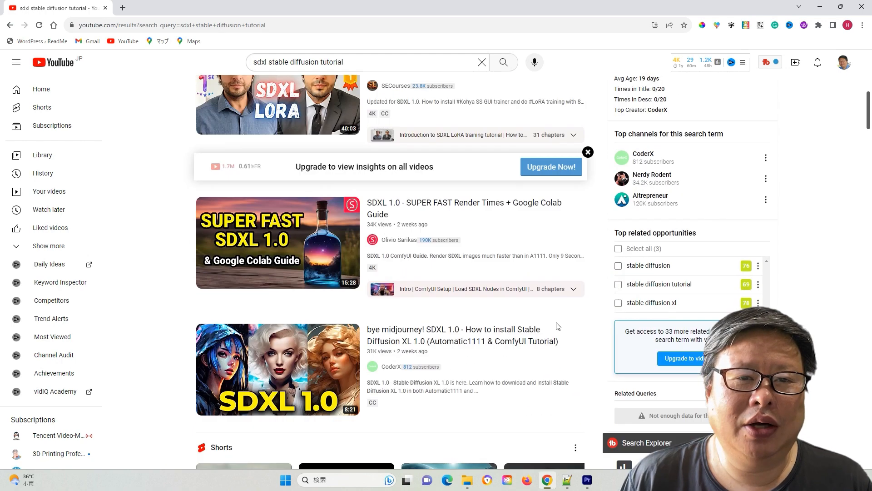
{"action": "scroll", "scroll_direction": "down", "scroll_amount": 3}
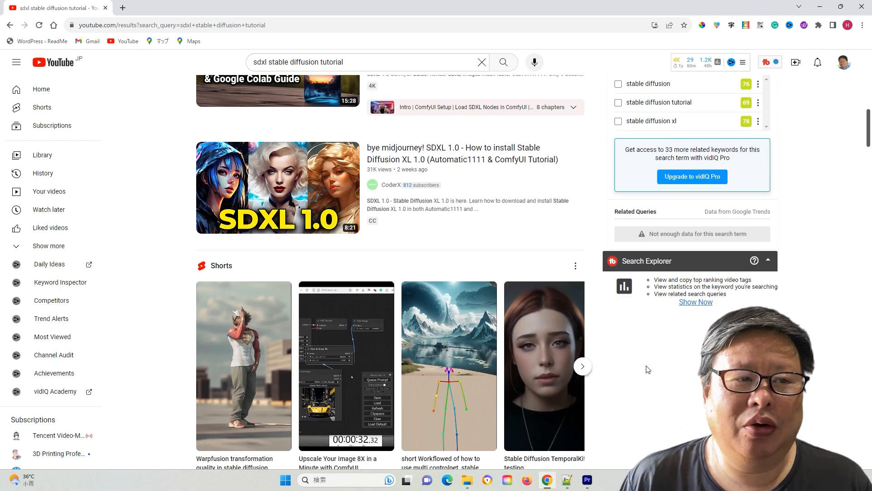
{"action": "scroll", "scroll_direction": "down", "scroll_amount": 3}
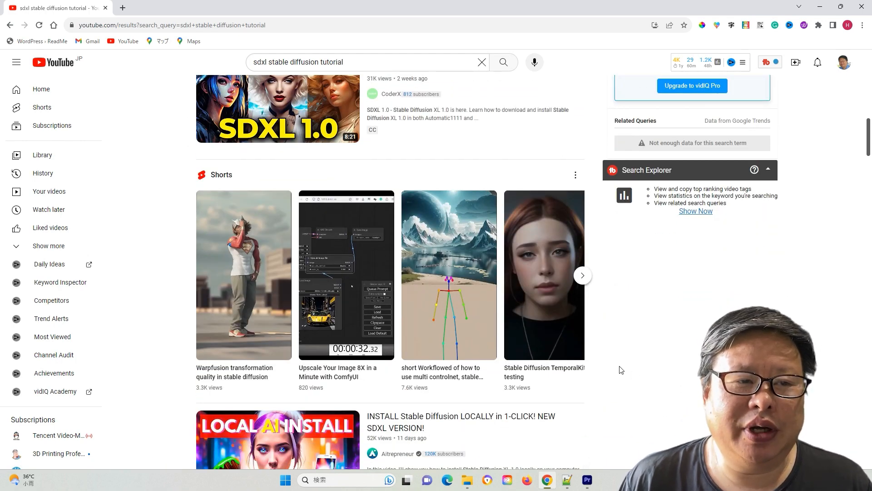
{"action": "scroll", "scroll_direction": "down", "scroll_amount": 3}
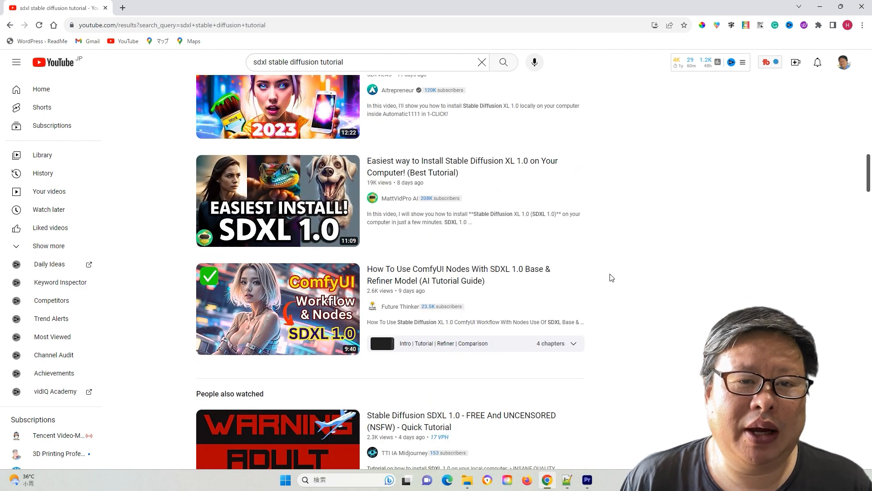
{"action": "scroll", "scroll_direction": "down", "scroll_amount": 3}
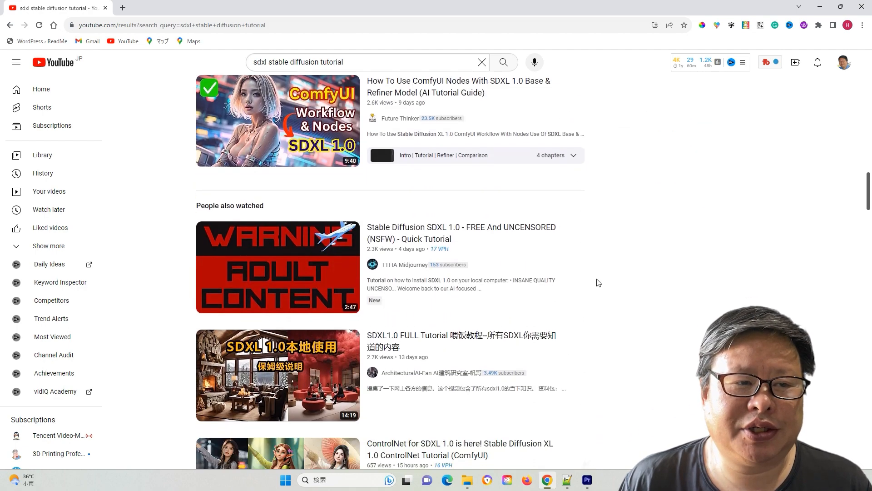
{"action": "scroll", "scroll_direction": "down", "scroll_amount": 3}
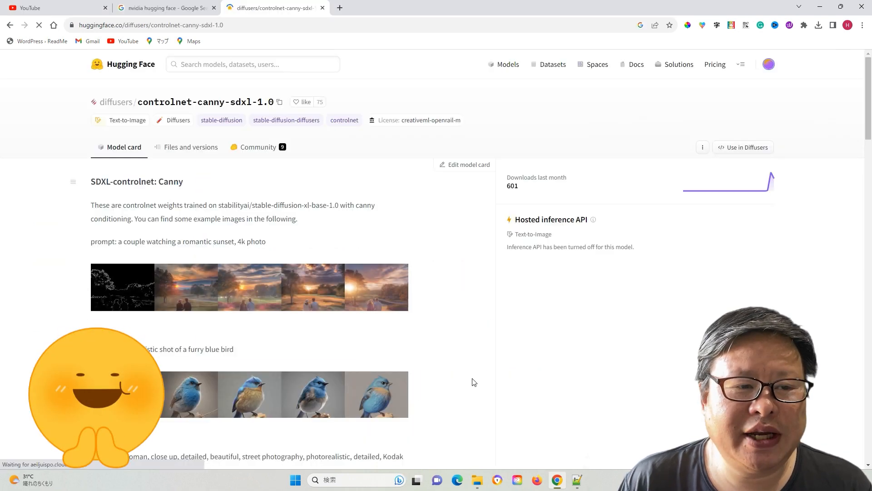
{"action": "scroll", "scroll_direction": "down", "scroll_amount": 3}
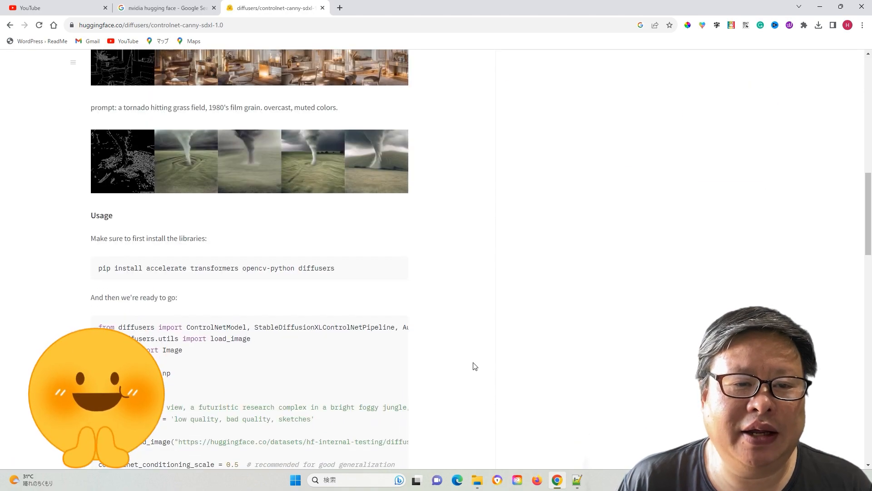
{"action": "mouse_move", "coordinate": [468, 381]}
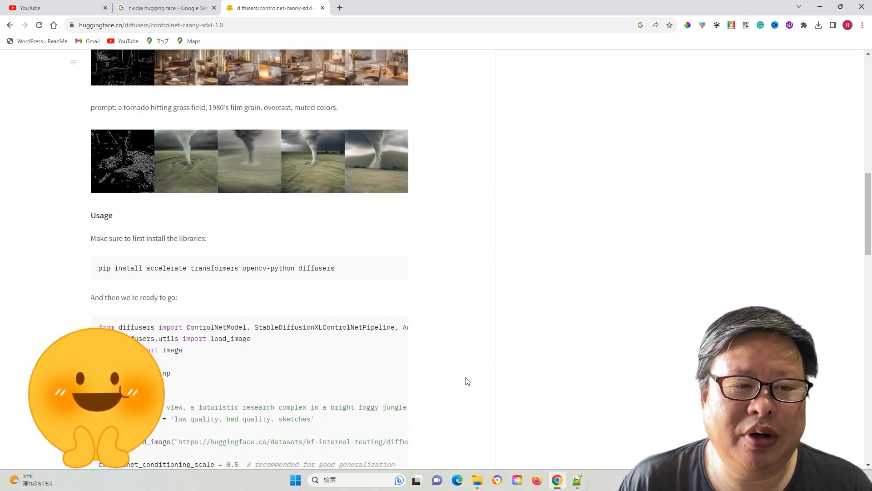
{"action": "scroll", "scroll_direction": "down", "scroll_amount": 3}
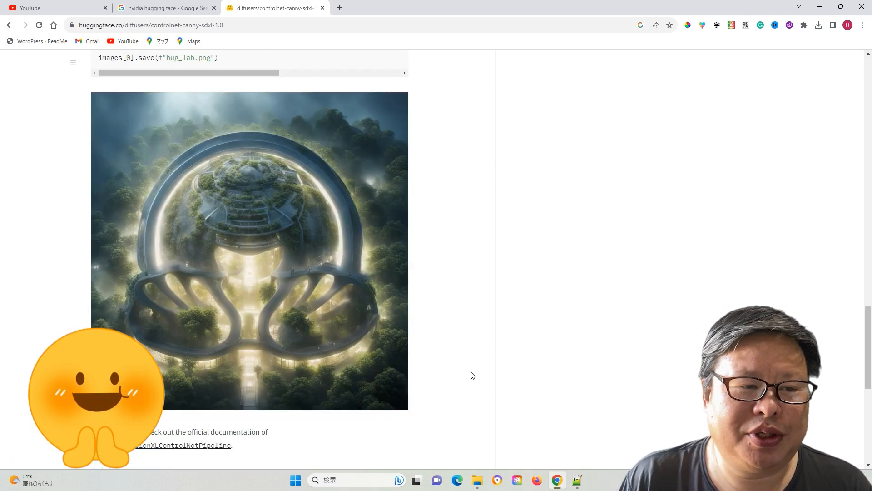
{"action": "scroll", "scroll_direction": "down", "scroll_amount": 3}
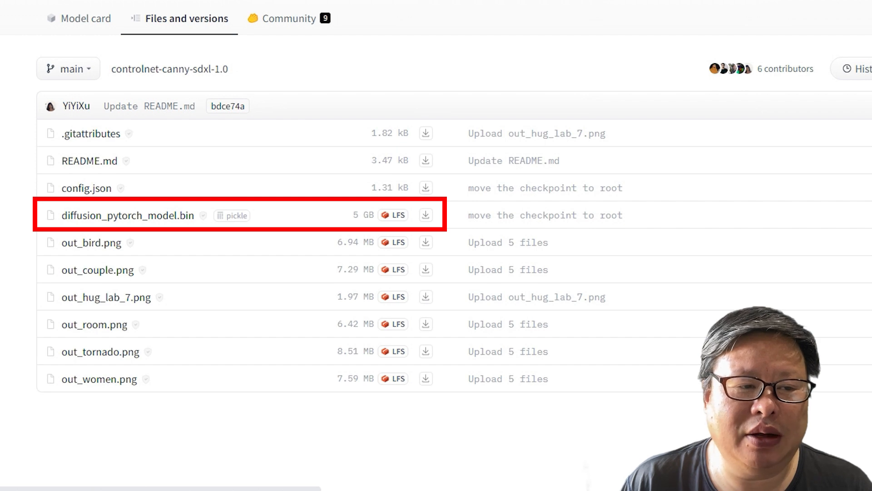
{"action": "left_click", "coordinate": [425, 214]}
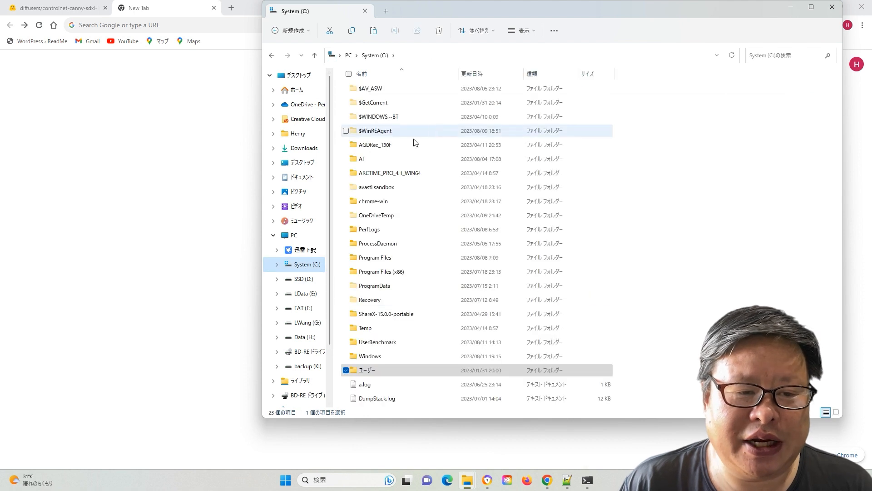
- Browse C:\AI\stable-diffusion-webui\extensions\sd-webui-controlnet, then the ComfyUI folder
{"action": "double_click", "coordinate": [360, 159]}
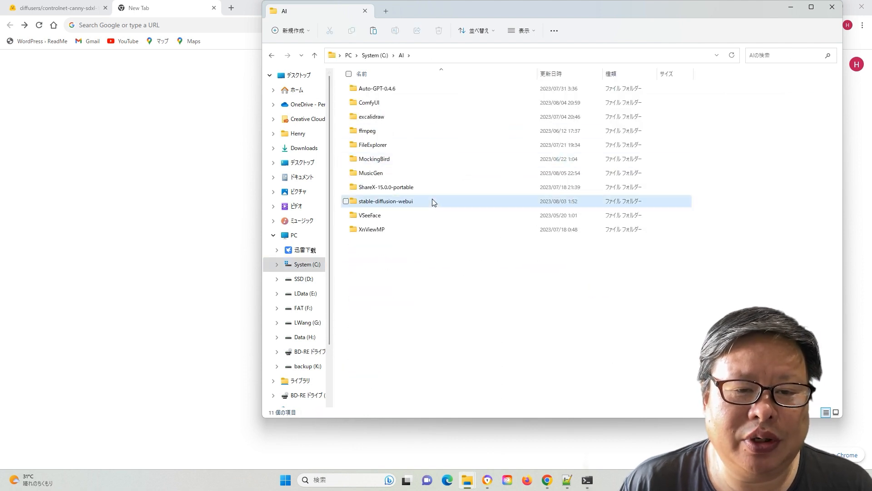
{"action": "double_click", "coordinate": [385, 201]}
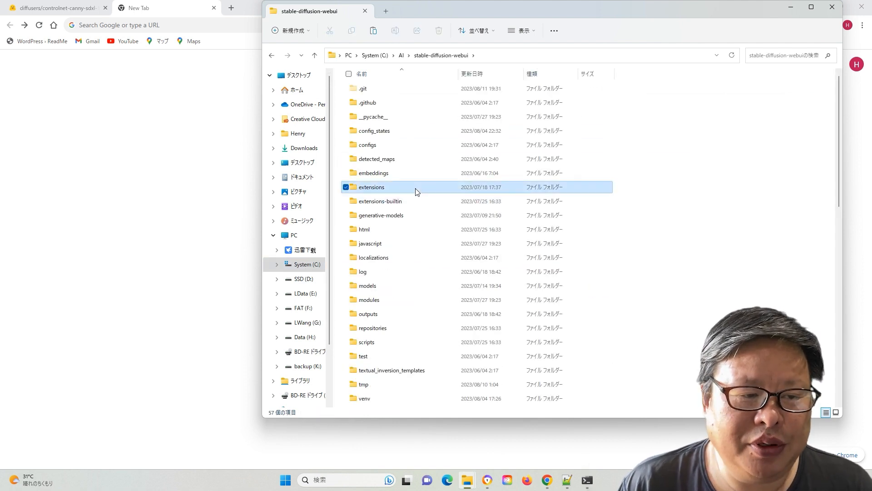
{"action": "double_click", "coordinate": [371, 187]}
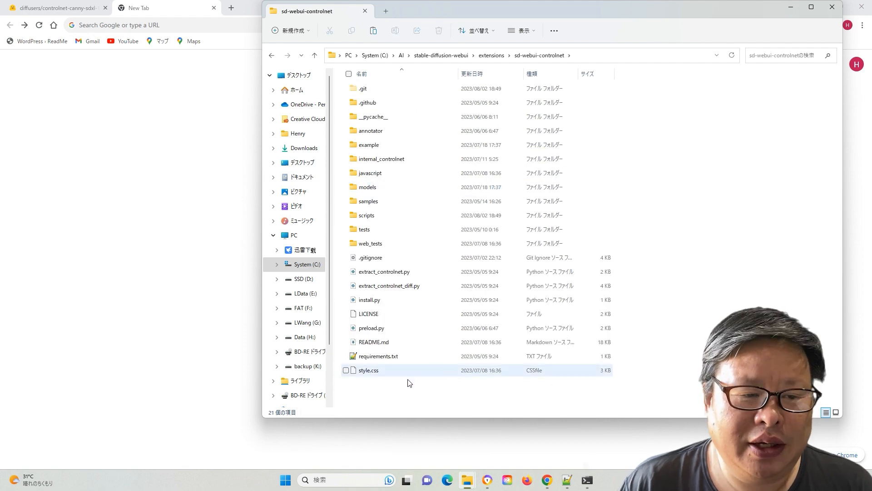
{"action": "double_click", "coordinate": [367, 186]}
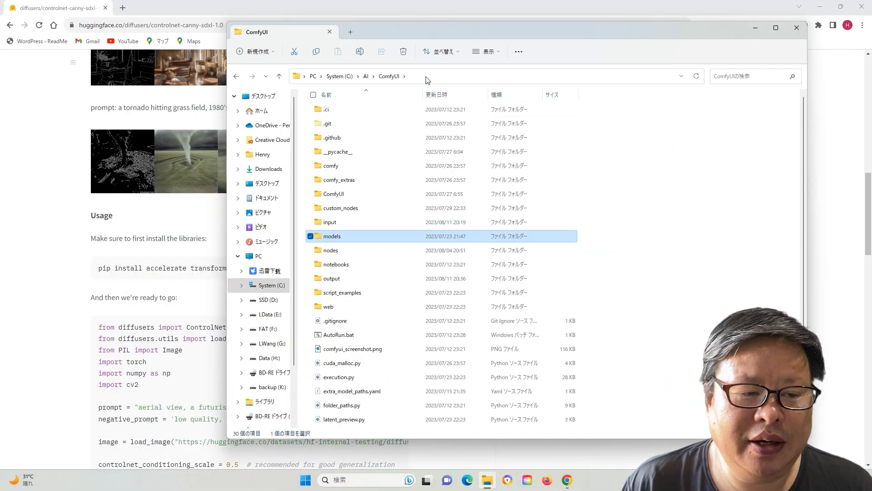
{"action": "left_click", "coordinate": [426, 76]}
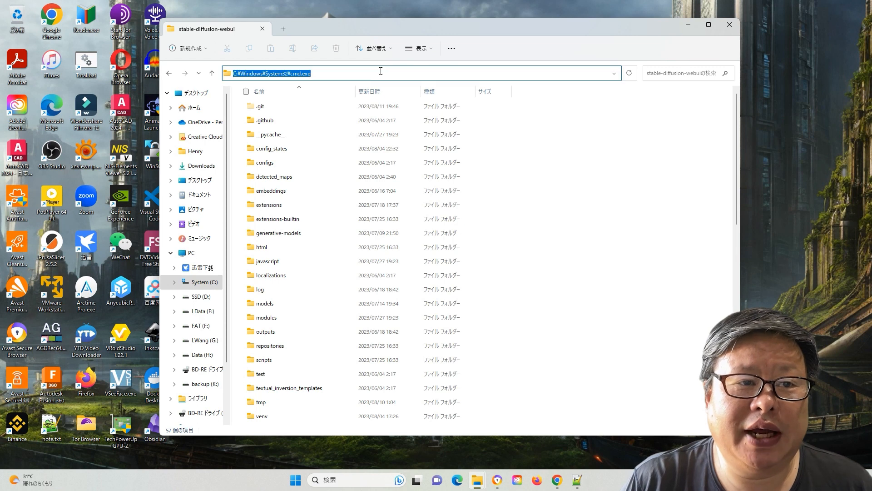
- Open cmd, pip install accelerate, transformers, opencv-python and diffusers, then launch WebUI
{"action": "type", "text": "c"}
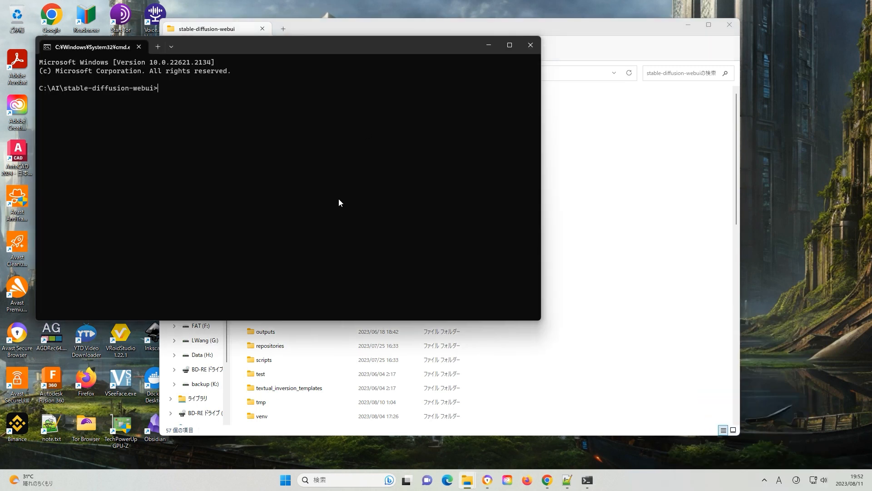
{"action": "type", "text": "pip install accelerate transformers opencv-python diffusers"}
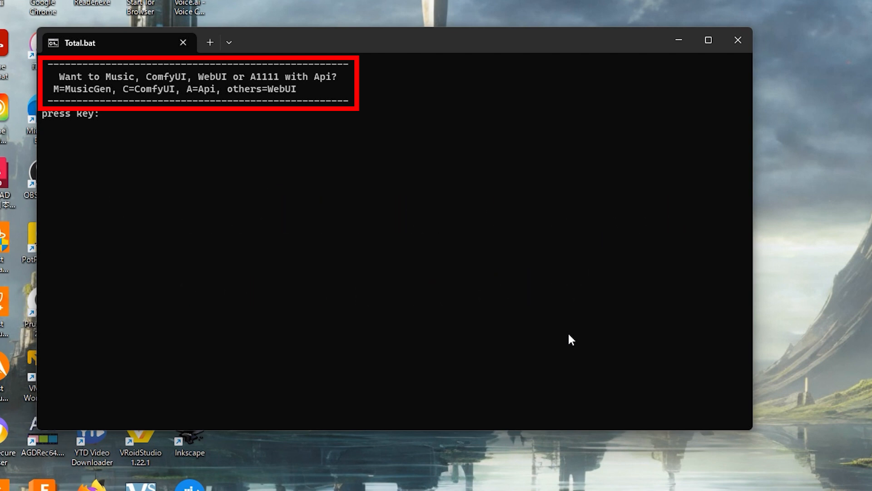
{"action": "type", "text": "x"}
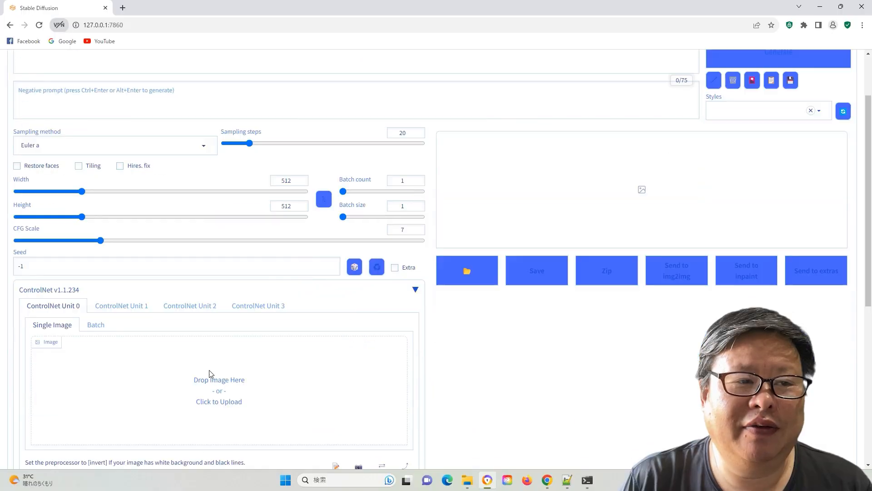
- Open the Preprocessor dropdown in the ControlNet v1.1.234 Unit 0 panel
{"action": "scroll", "scroll_direction": "down", "scroll_amount": 3}
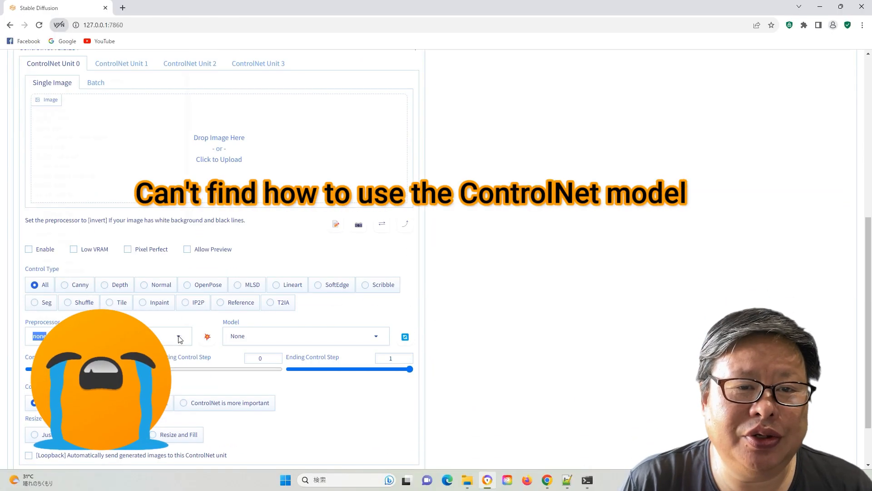
{"action": "left_click", "coordinate": [305, 335]}
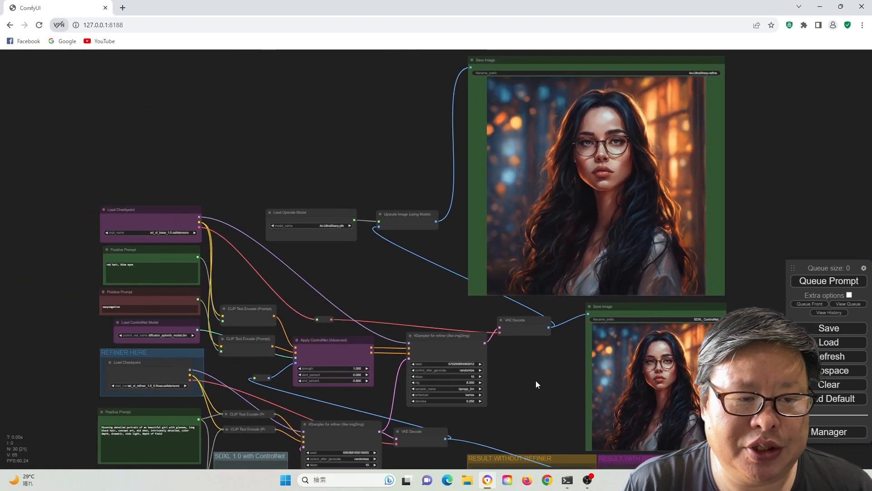
- Show the control_net_name list in the Load ControlNet Model node at 127.0.0.1:8188
{"action": "left_click", "coordinate": [157, 335]}
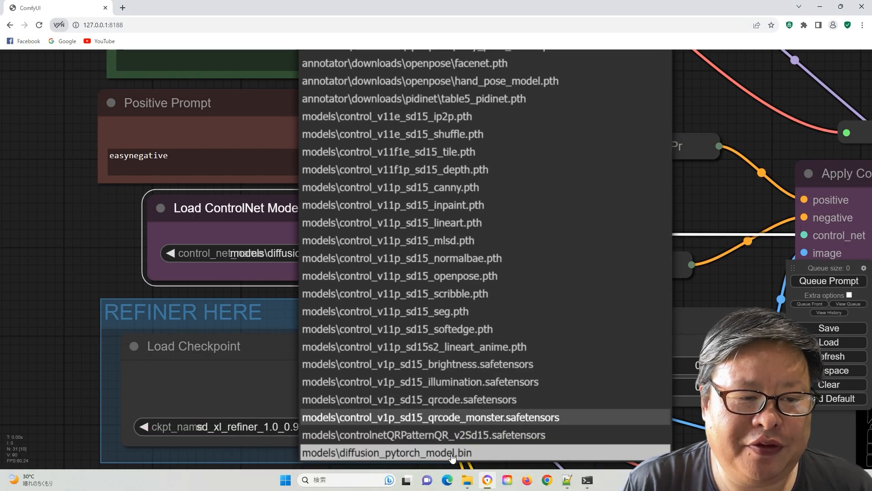
- Choose models\diffusion_pytorch_model.bin as the ControlNet model
{"action": "left_click", "coordinate": [390, 452]}
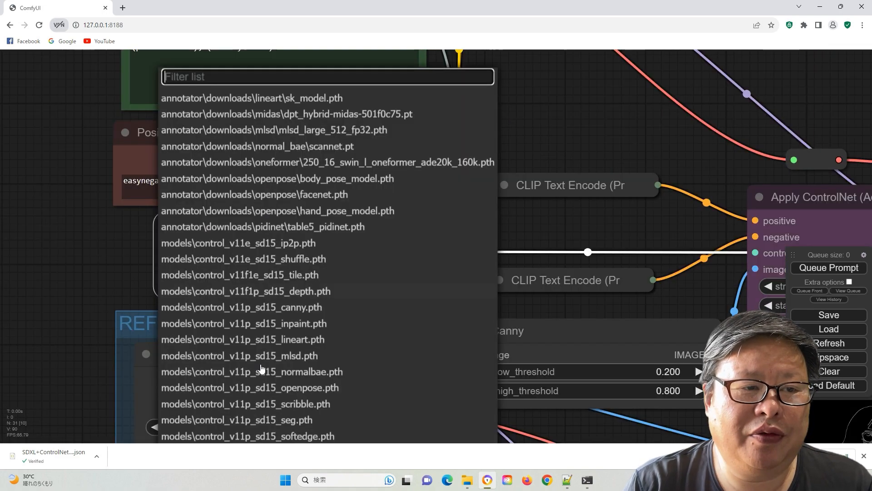
- Scroll to the Canny node's edge-map preview feeding Apply ControlNet
{"action": "scroll", "scroll_direction": "down", "scroll_amount": 3}
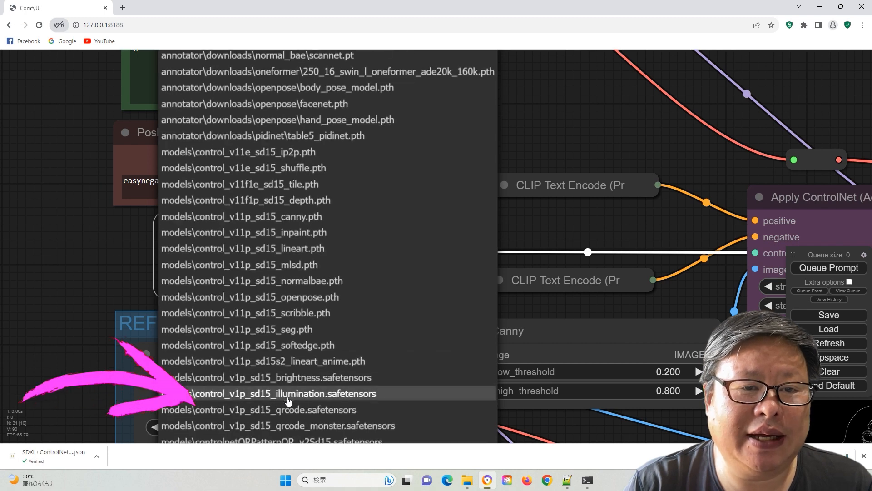
{"action": "scroll", "scroll_direction": "down", "scroll_amount": 3}
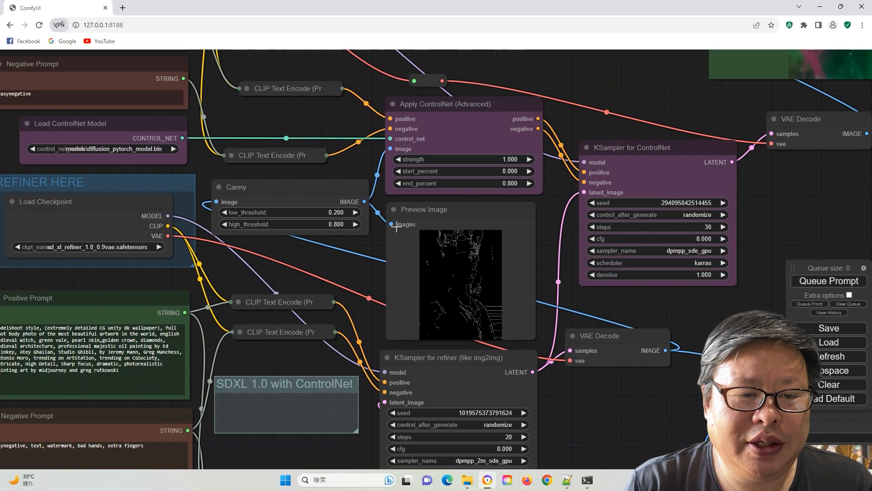
{"action": "mouse_move", "coordinate": [683, 310]}
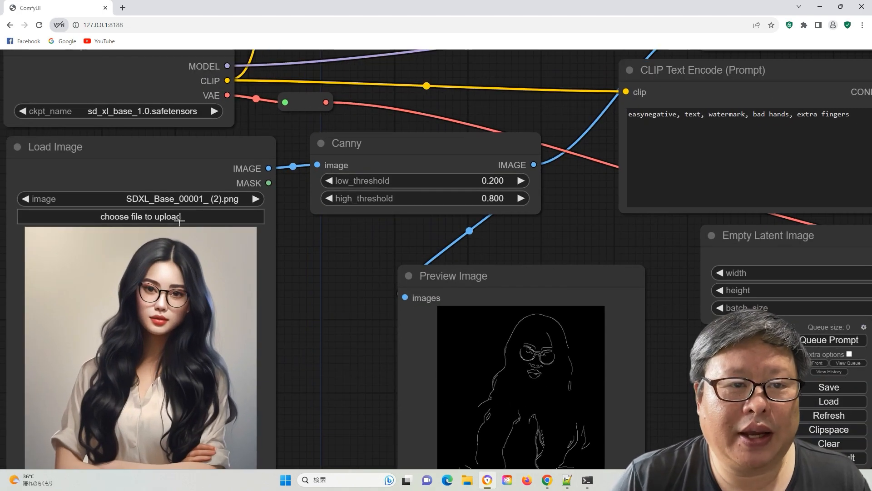
{"action": "mouse_move", "coordinate": [216, 293]}
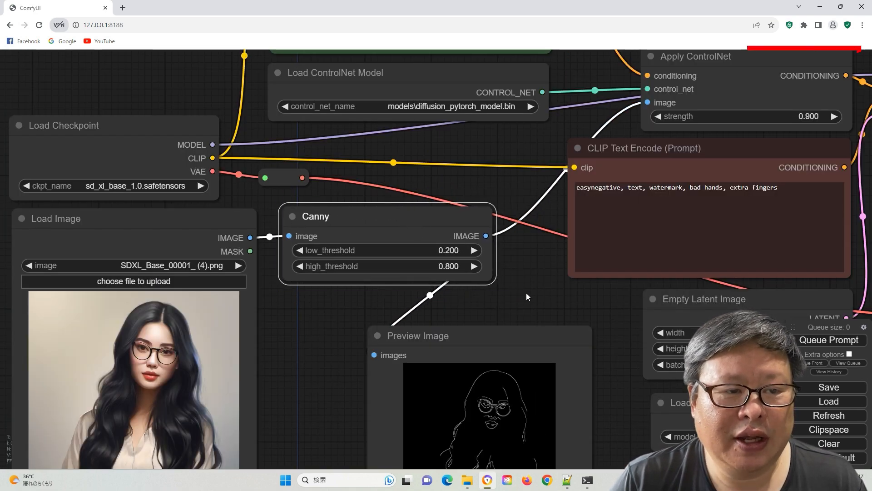
- Deselect the Canny node after loading SDXL_Base_00001_ (4).png
{"action": "left_click", "coordinate": [113, 185]}
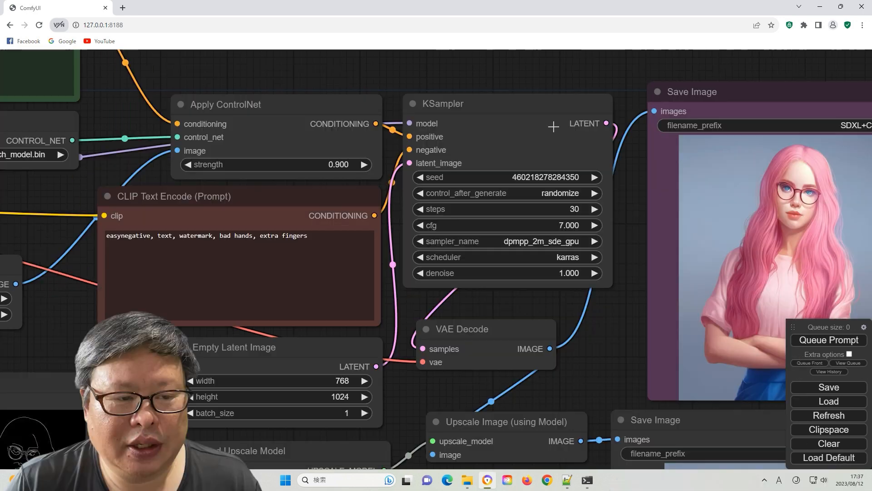
- Queue the prompt to generate the pink-haired portrait
{"action": "left_click", "coordinate": [468, 103]}
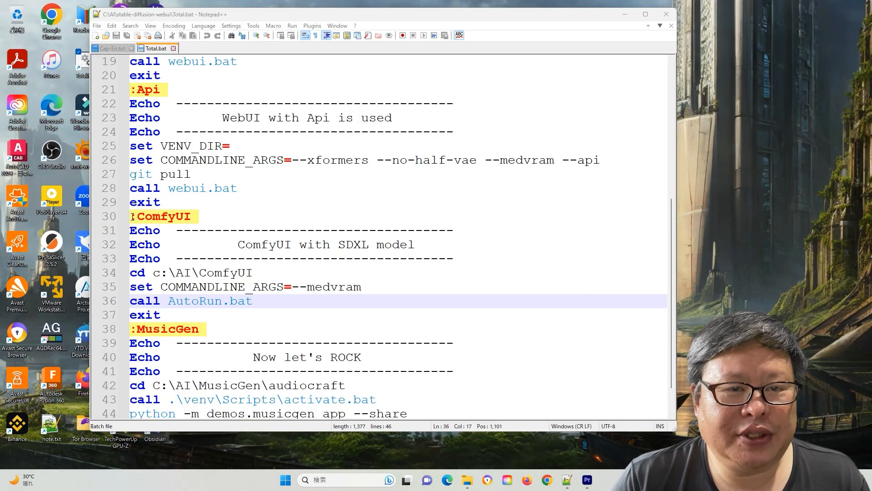
{"action": "left_click_drag", "start_coordinate": [130, 230], "coordinate": [161, 314]}
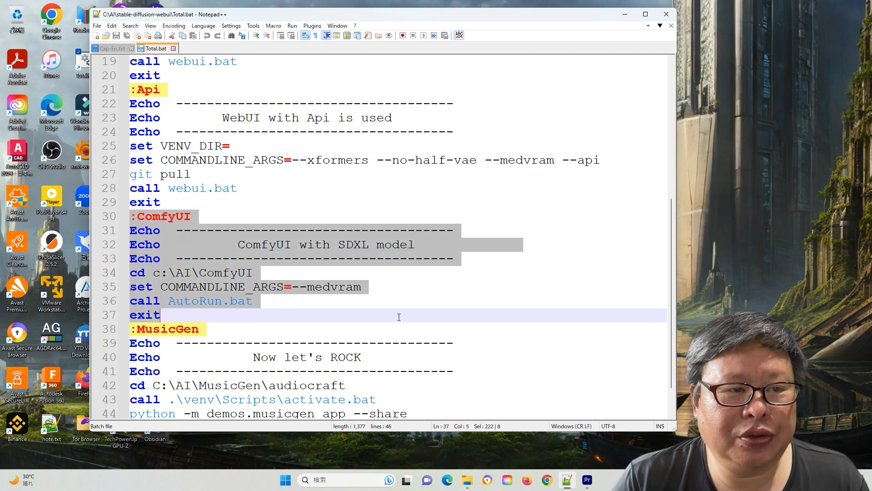
{"action": "left_click", "coordinate": [366, 287]}
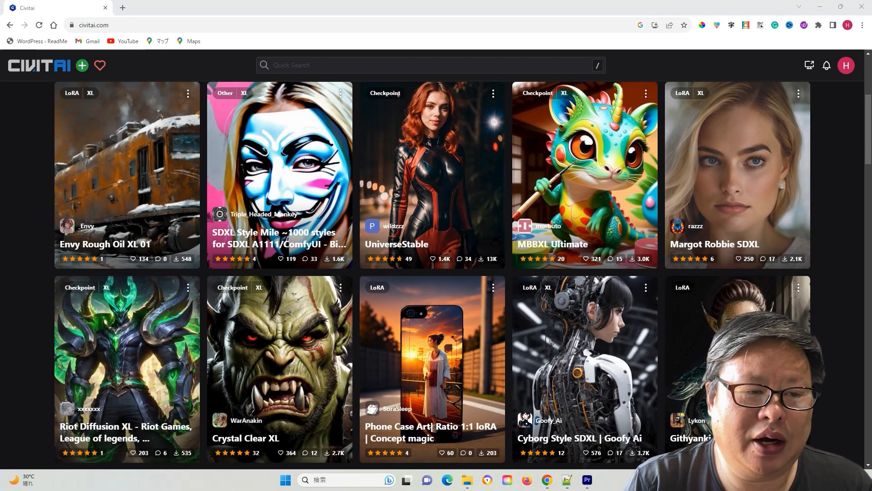
{"action": "scroll", "scroll_direction": "down", "scroll_amount": 3}
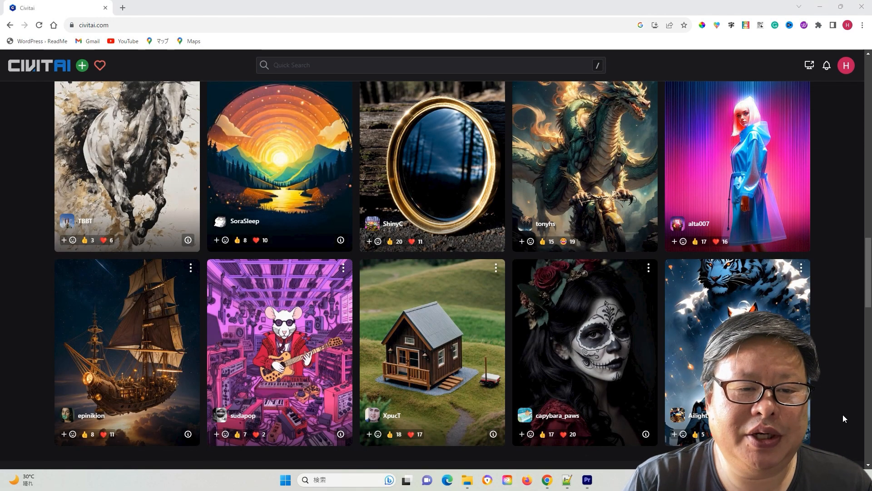
{"action": "scroll", "scroll_direction": "up", "scroll_amount": 3}
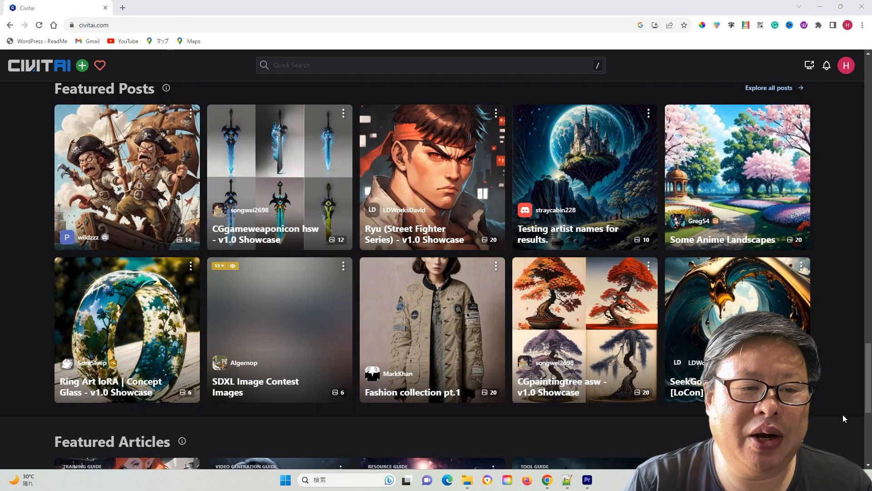